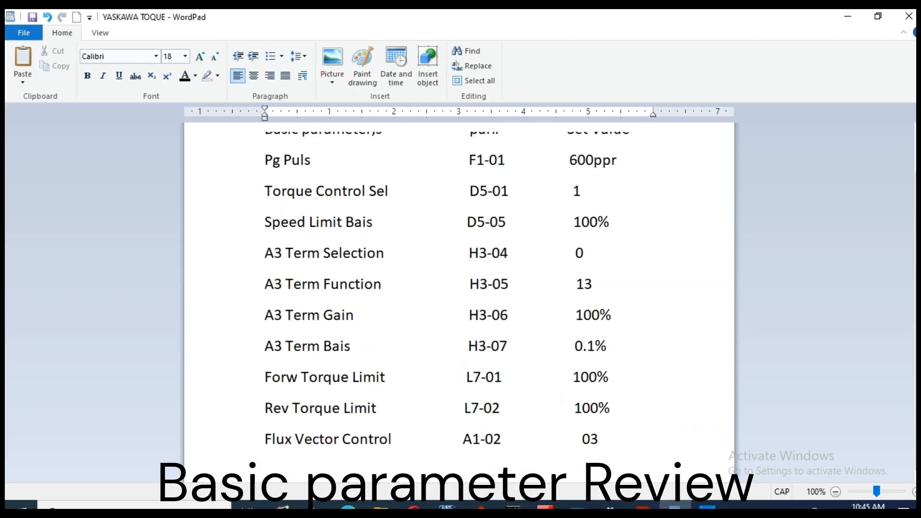
# Search the manual for L7-01, reaching the Torque Limits table with L7-01/L7-02 ranges 0–300
pyautogui.click(599, 439)
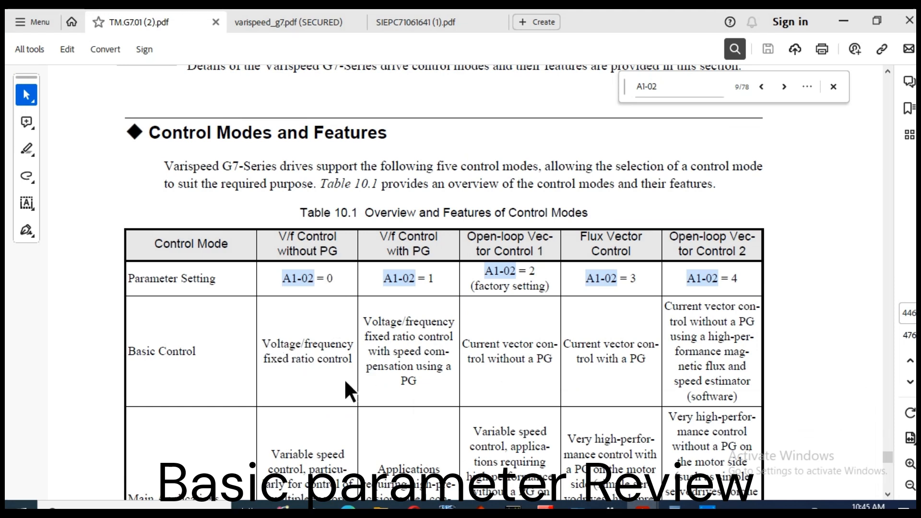
pyautogui.moveTo(438, 374)
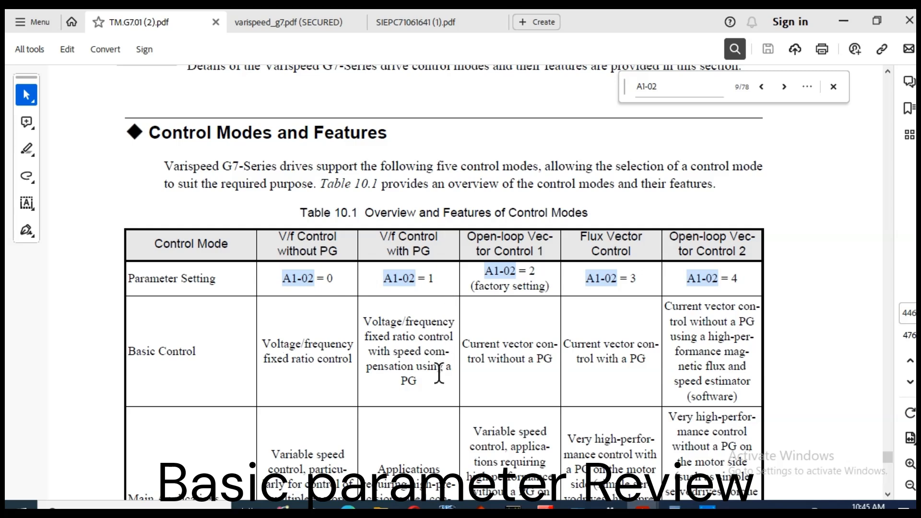
pyautogui.moveTo(541, 288)
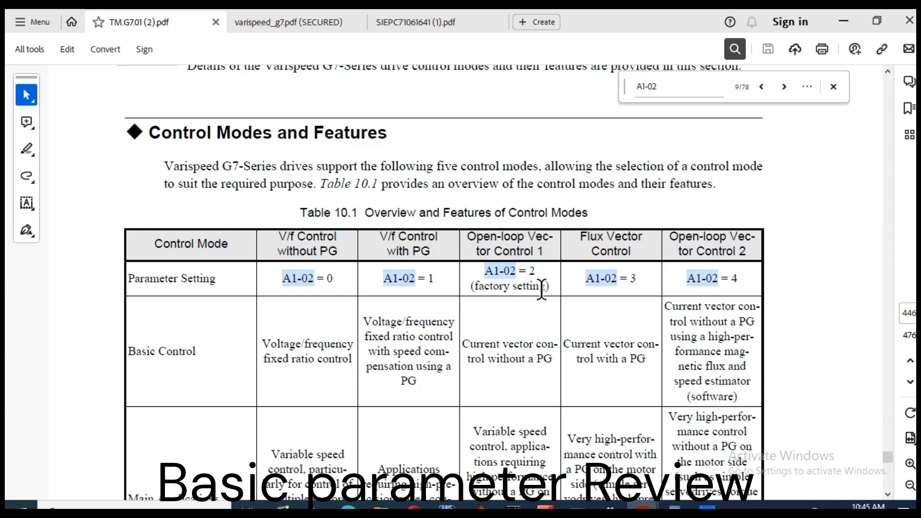
pyautogui.moveTo(492, 367)
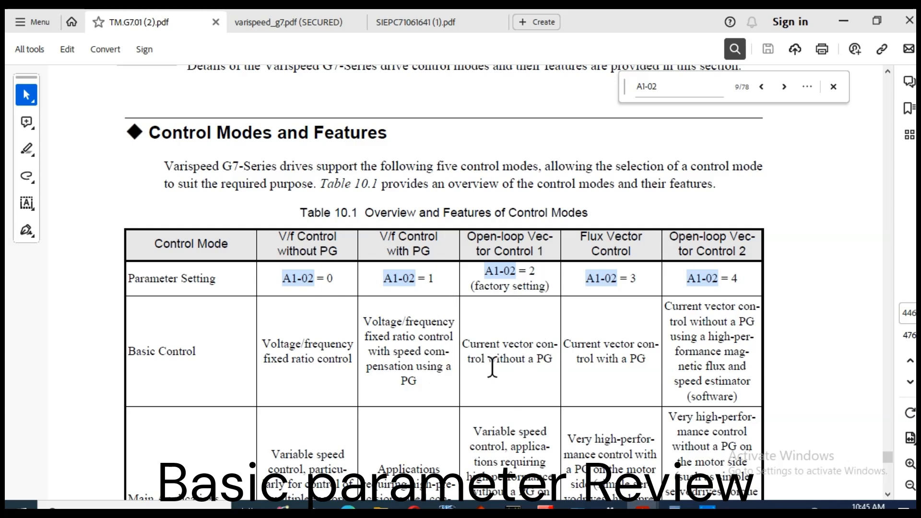
pyautogui.moveTo(604, 355)
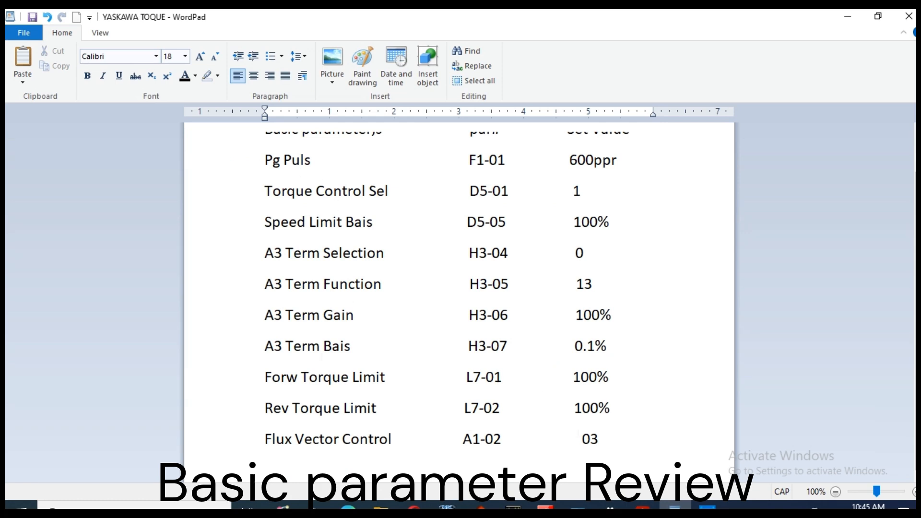
pyautogui.click(389, 408)
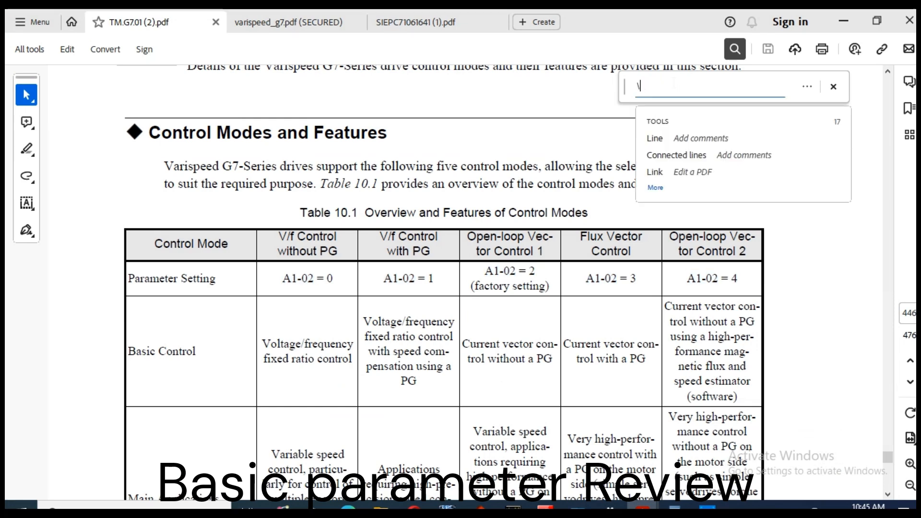
pyautogui.write('L7-01')
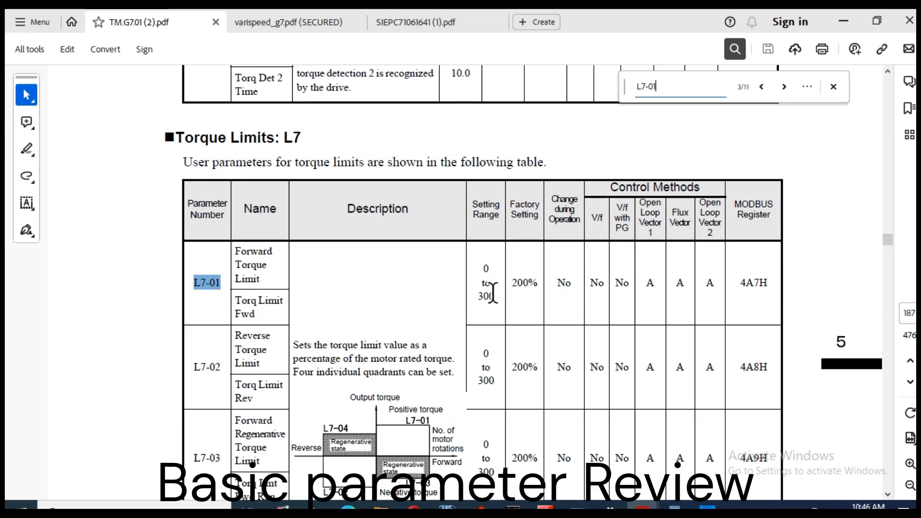
pyautogui.moveTo(699, 417)
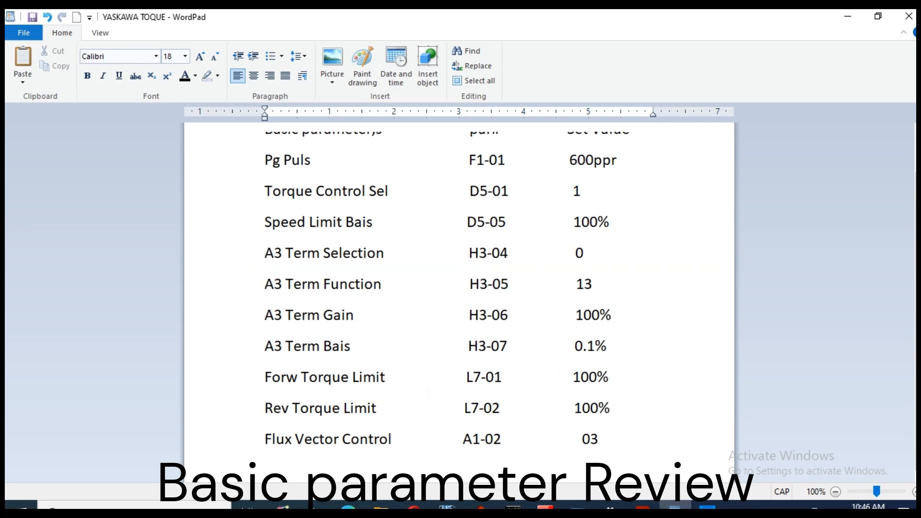
# Return to the L7 table and scroll down to show L7-03 and its 0–300 range
pyautogui.click(385, 408)
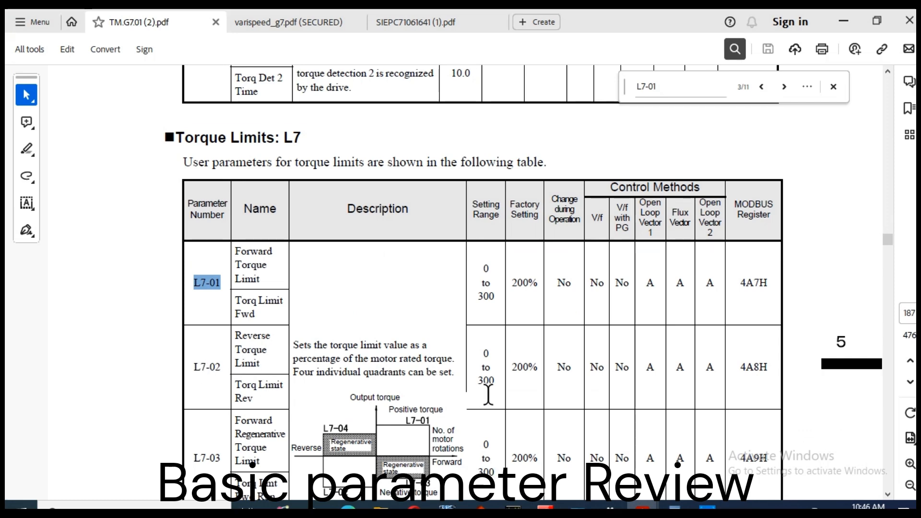
pyautogui.moveTo(277, 350)
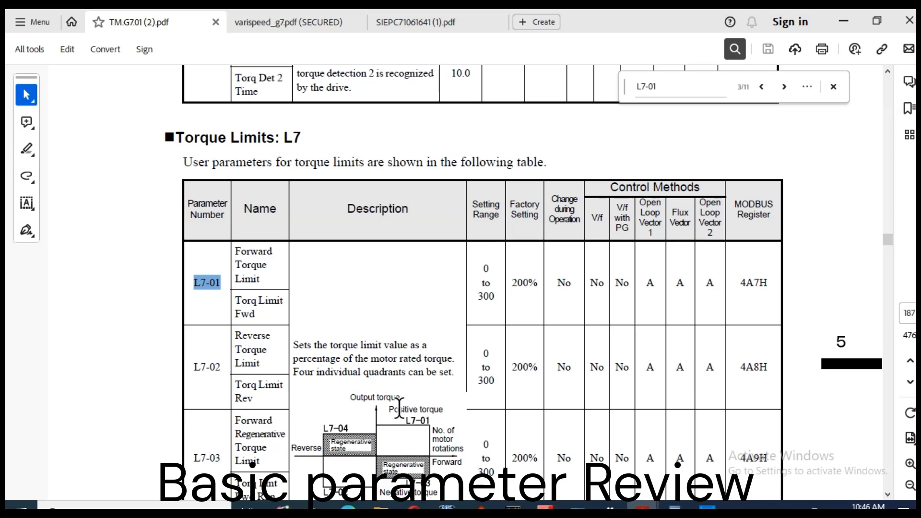
pyautogui.scroll(-3)
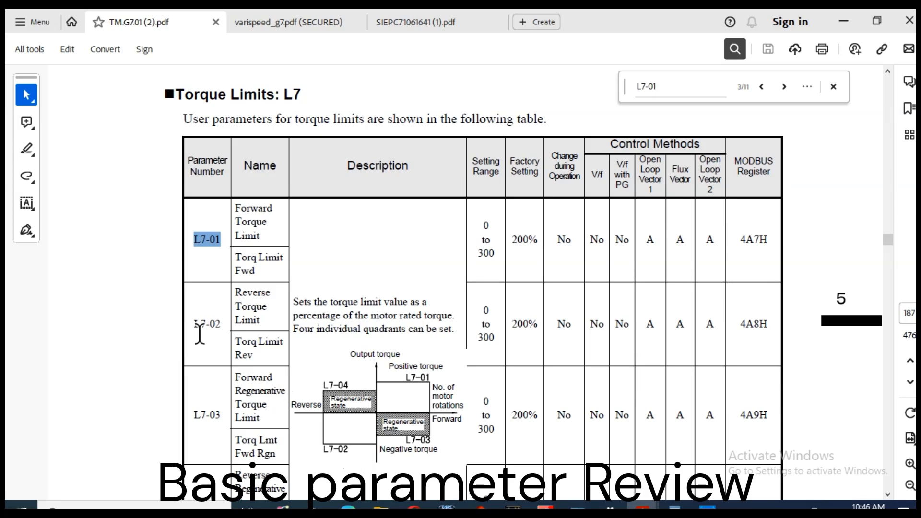
pyautogui.moveTo(701, 503)
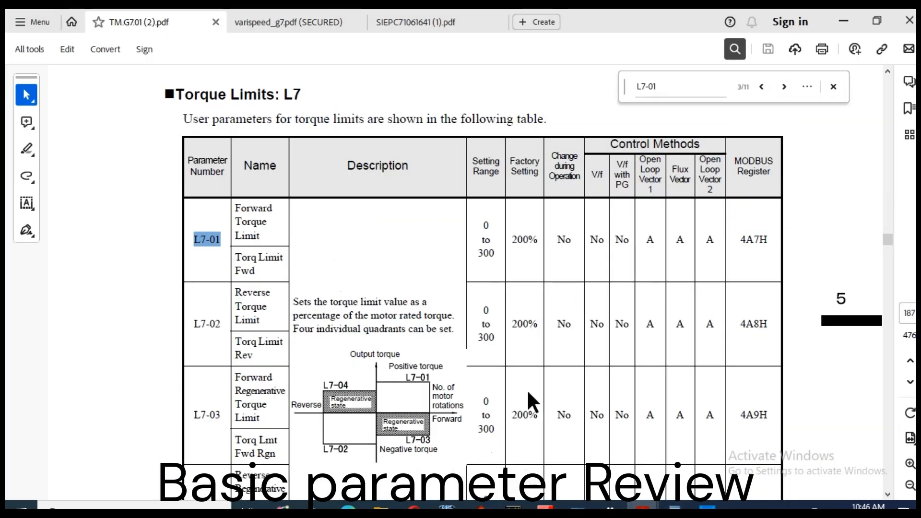
# Search the manual for F1-01: PG pulses/rev, range 0–60000, default 600
pyautogui.click(675, 86)
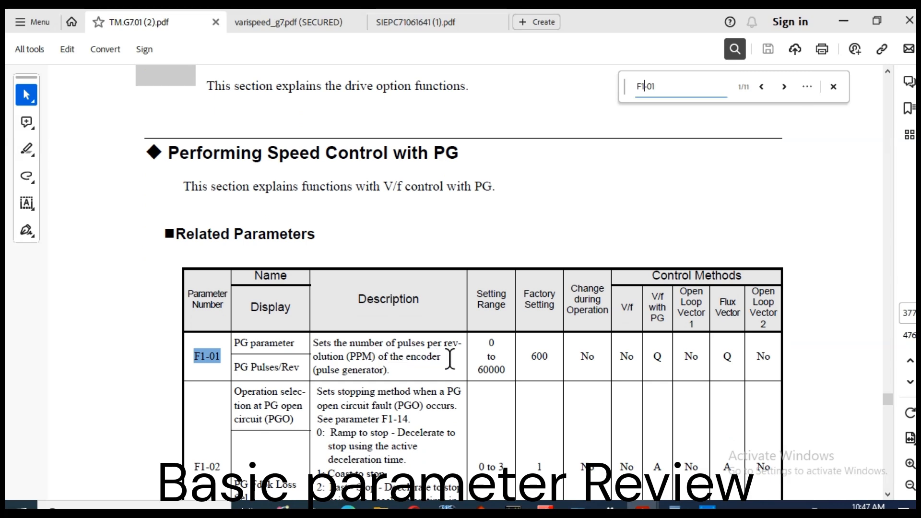
pyautogui.moveTo(393, 367)
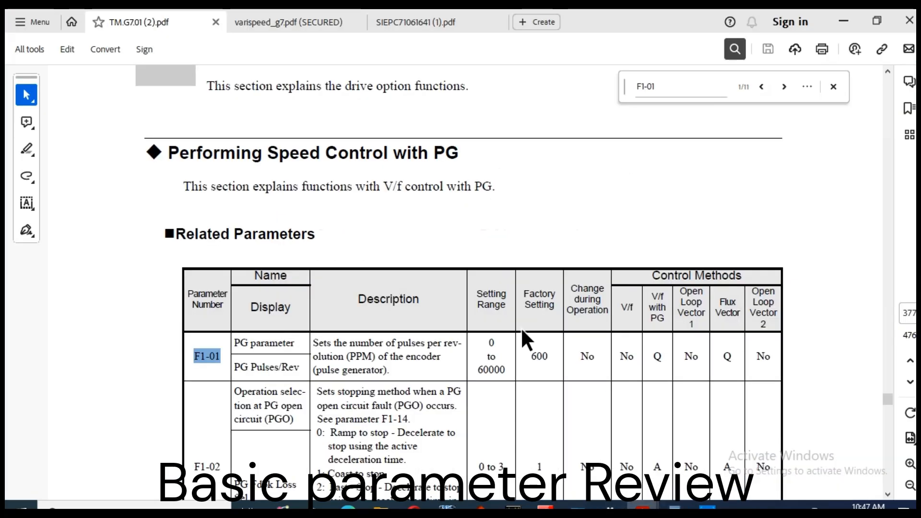
pyautogui.click(681, 86)
pyautogui.write('d')
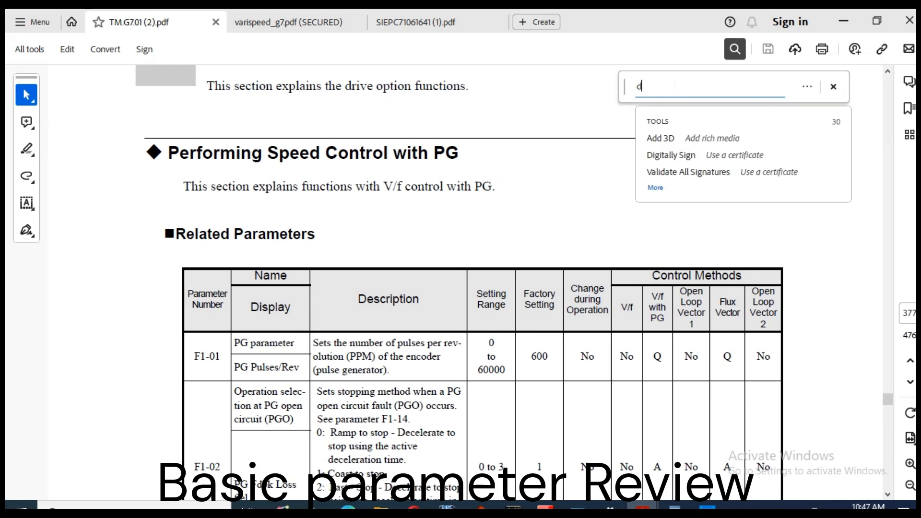
# Look up d5-01 Torque Control Selection (range 0 or 1) in the manual
pyautogui.write('5-01')
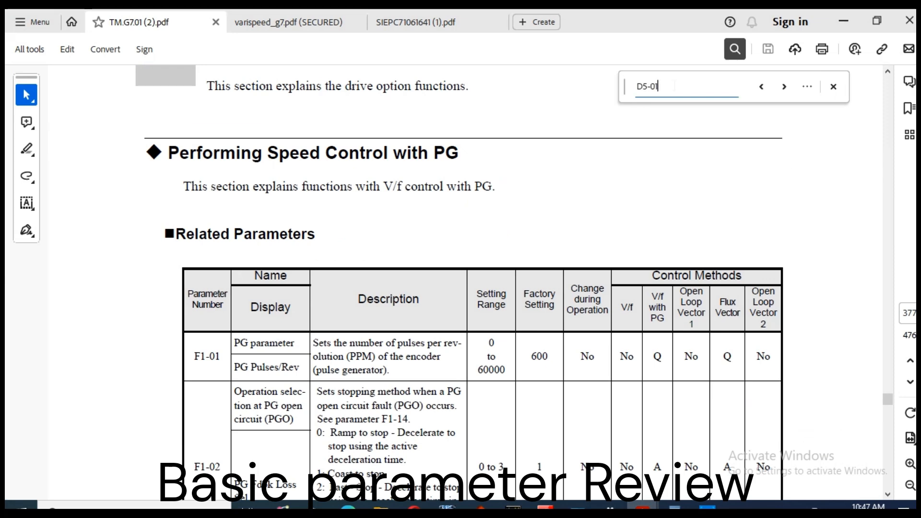
pyautogui.click(779, 86)
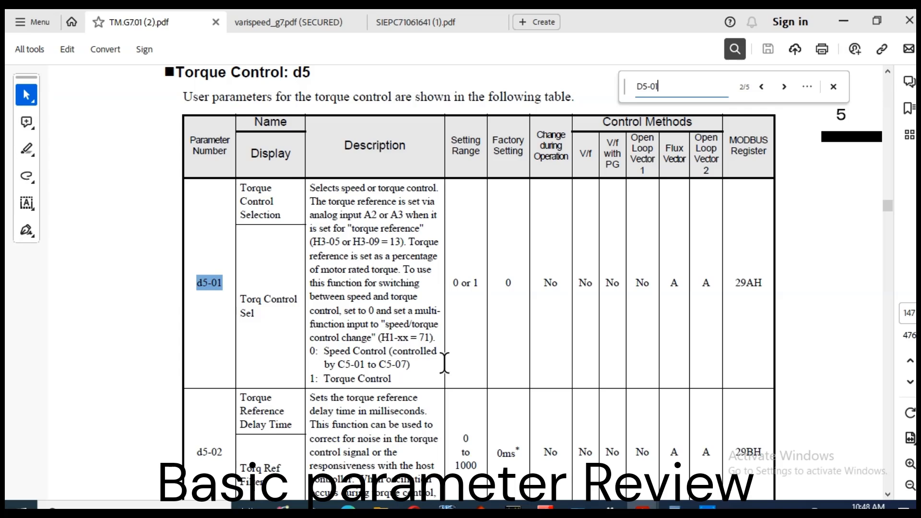
pyautogui.moveTo(483, 348)
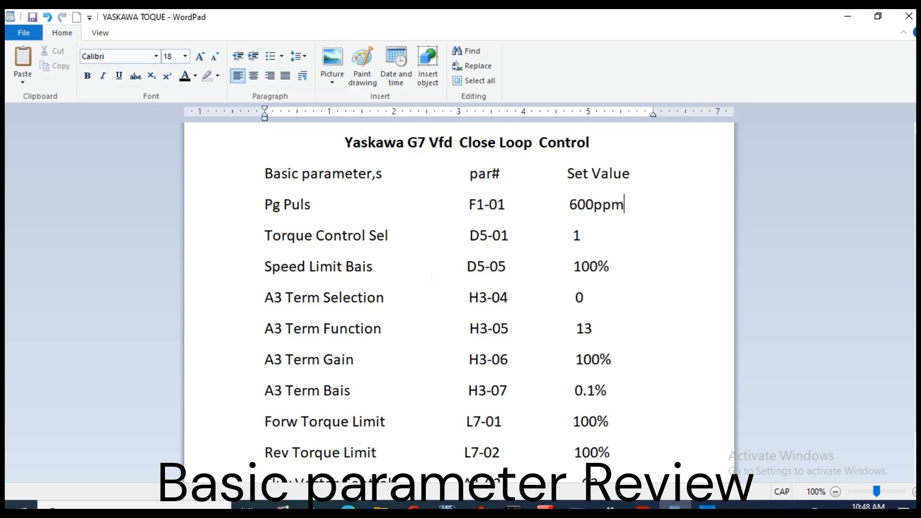
pyautogui.moveTo(641, 505)
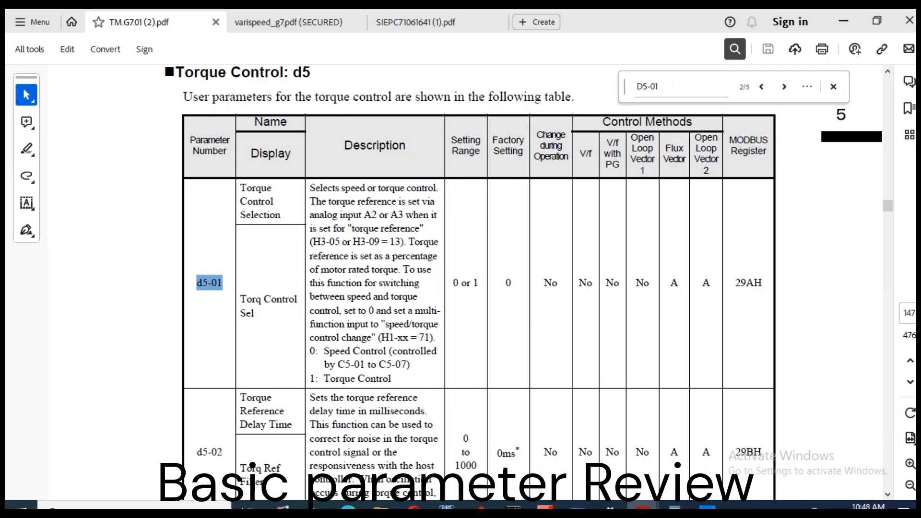
# Search for d5-05 Speed Limit Bias: range 0–120, factory setting 10%
pyautogui.press('Backspace')
pyautogui.write('5')
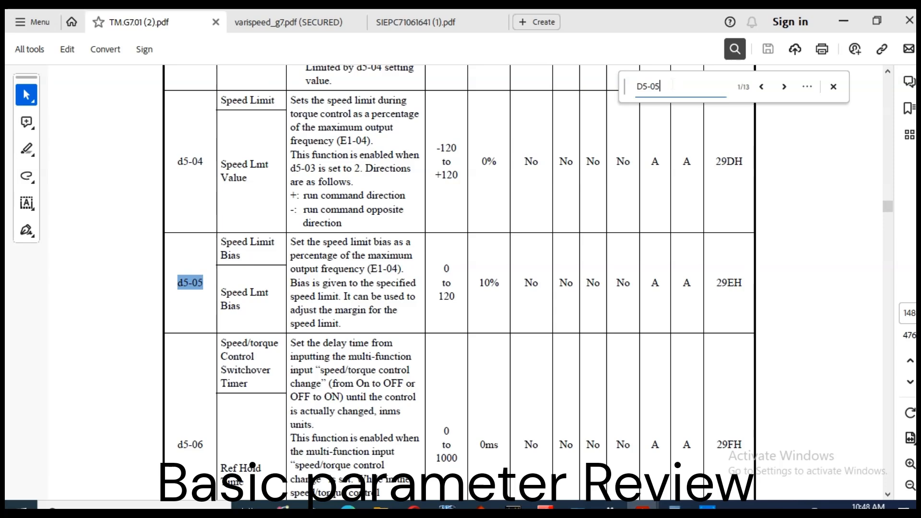
pyautogui.moveTo(563, 160)
pyautogui.write('H3-04')
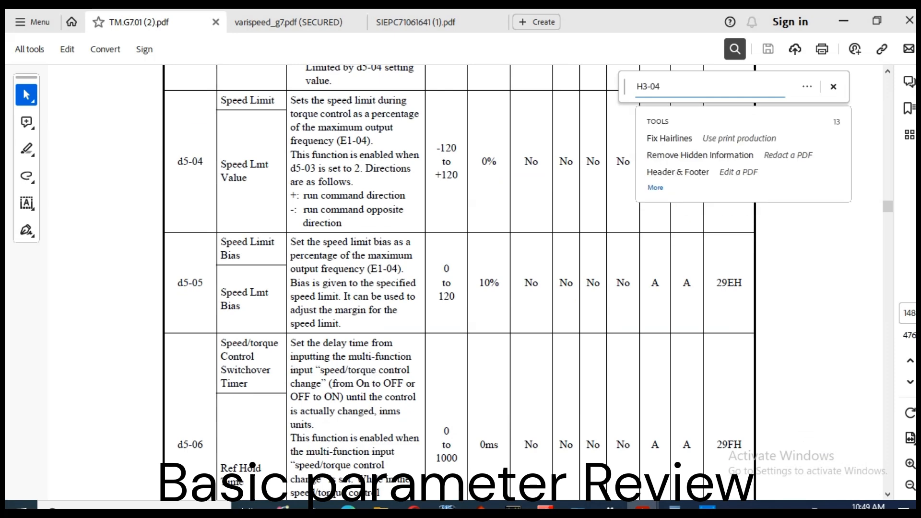
# Search the manual for H3-04, then H3-05, landing in the H3-09 Terminal A2 entry
pyautogui.press('Enter')
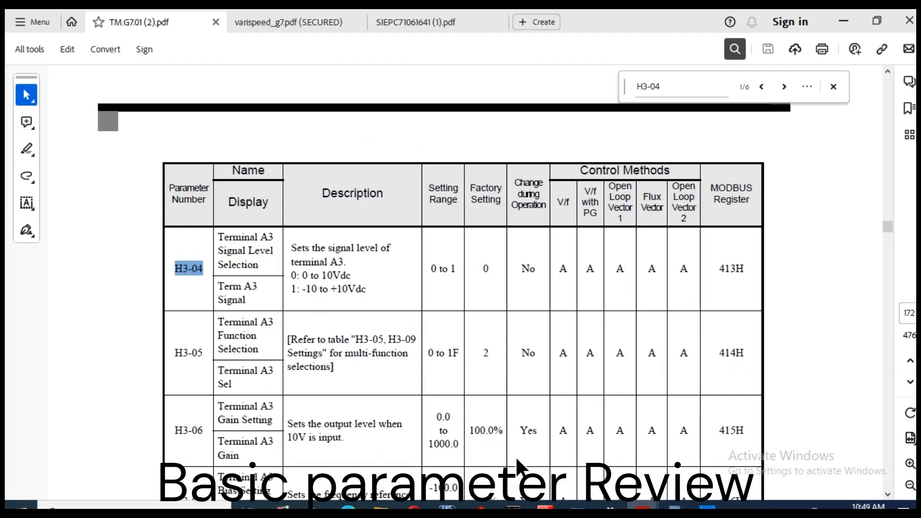
pyautogui.moveTo(241, 353)
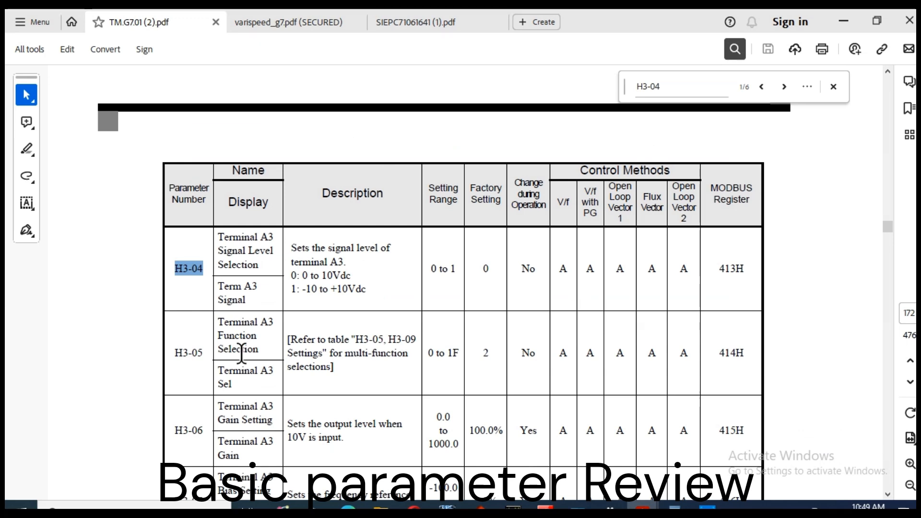
pyautogui.click(785, 87)
pyautogui.write('5')
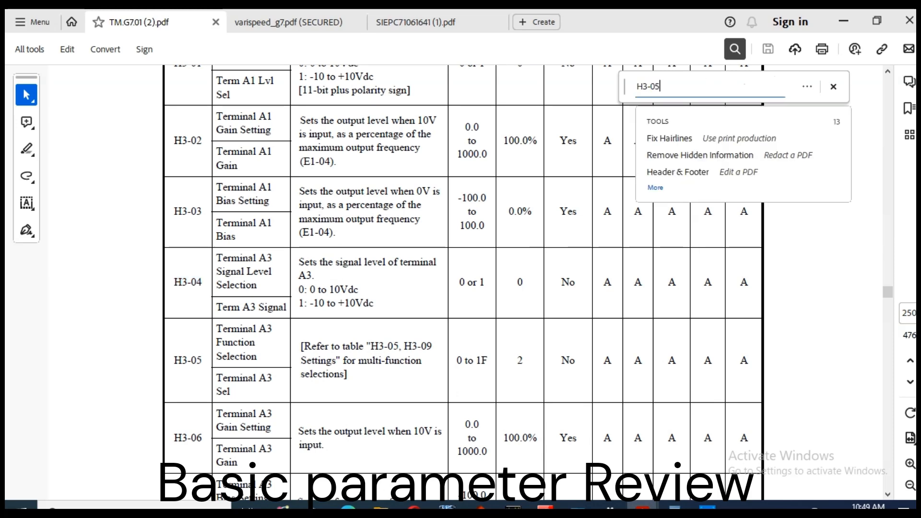
pyautogui.press('Enter')
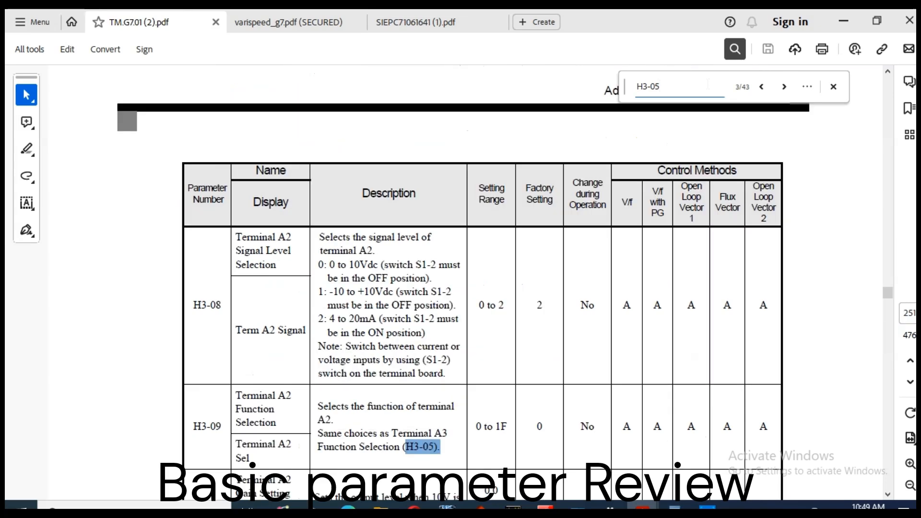
# Step forward through H3-05 matches to match 5 of 43, the frequency-bias section
pyautogui.click(789, 86)
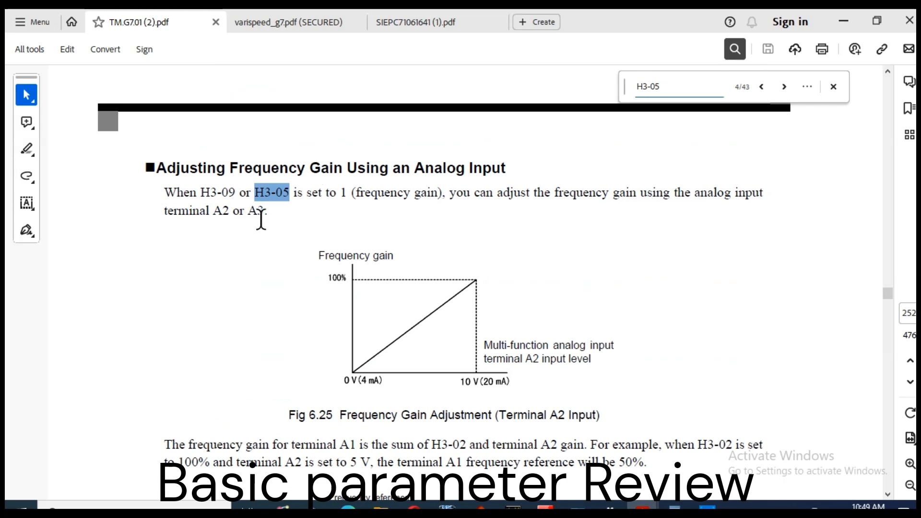
pyautogui.moveTo(458, 208)
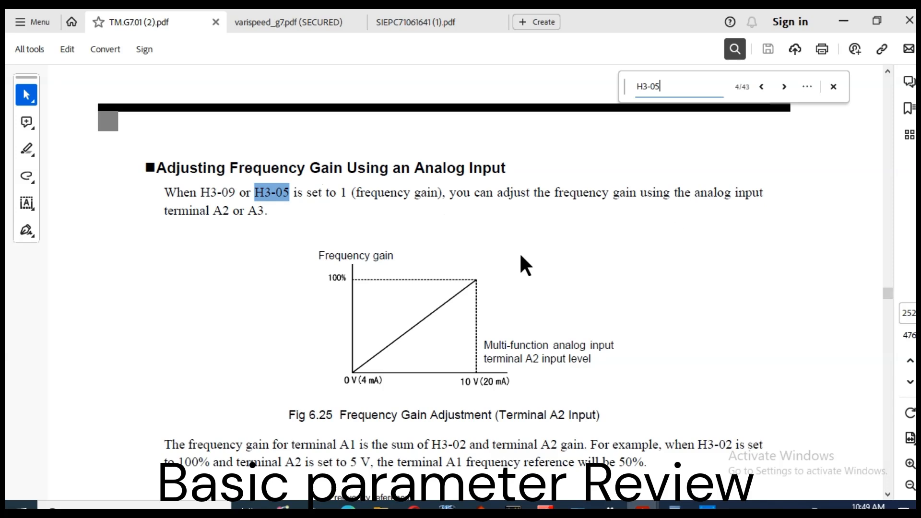
pyautogui.moveTo(564, 270)
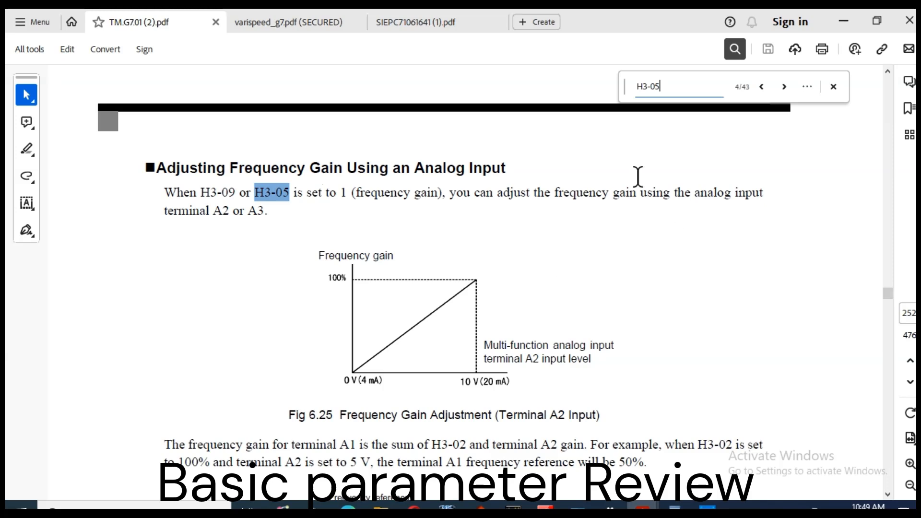
pyautogui.click(786, 87)
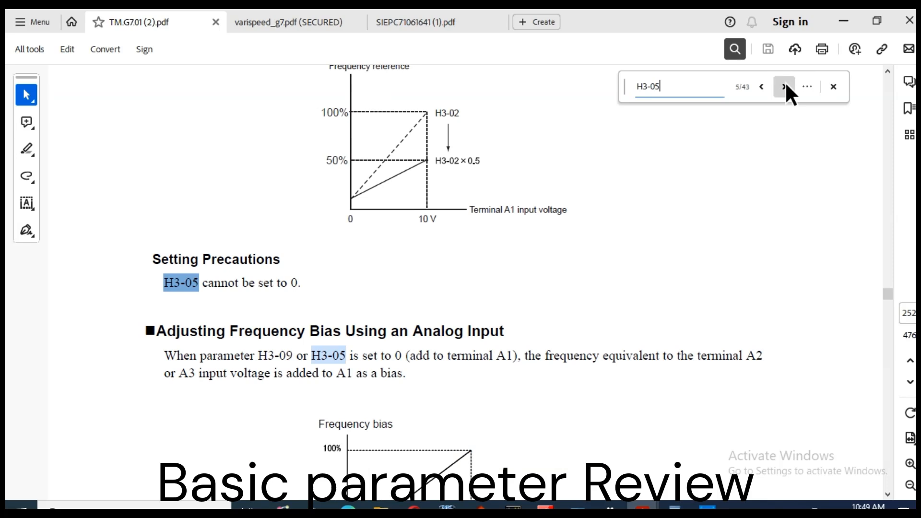
# Step through H3-05 matches to Terminal A3 Function Selection, range 0 to 1F, default 2
pyautogui.click(785, 87)
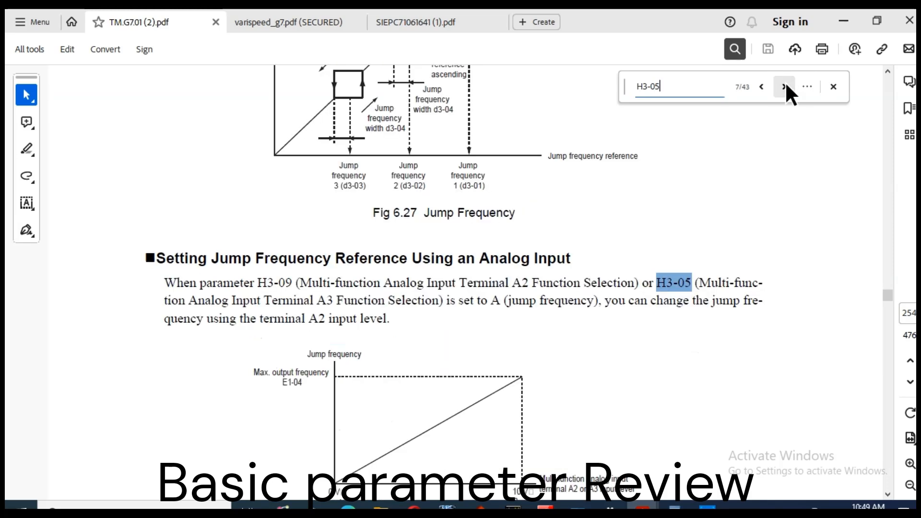
pyautogui.click(775, 87)
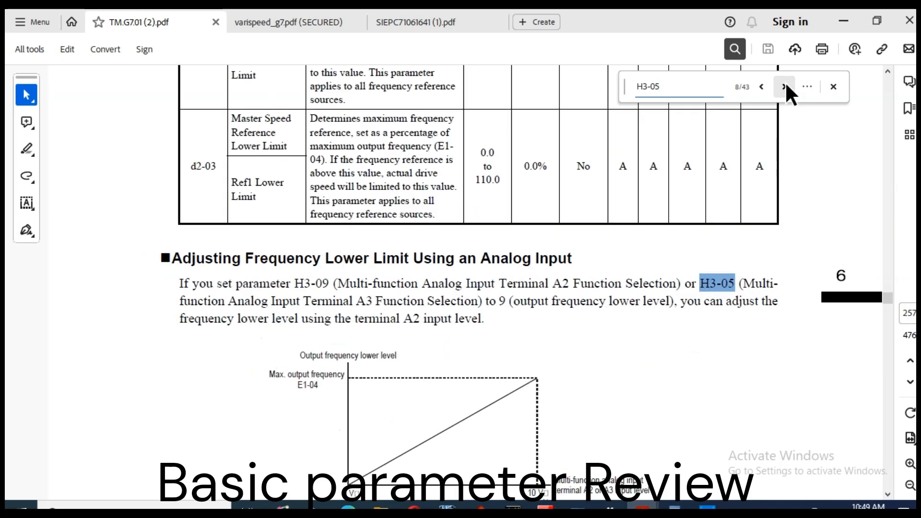
pyautogui.click(792, 87)
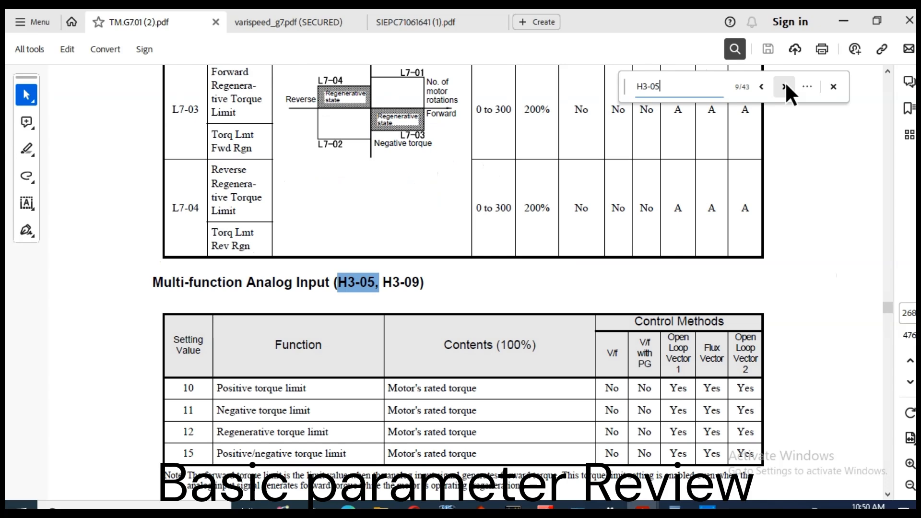
pyautogui.click(787, 86)
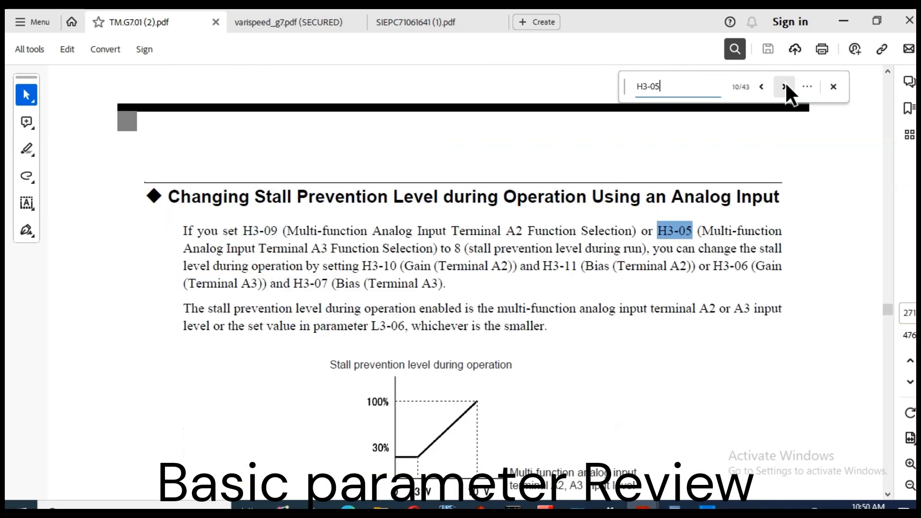
pyautogui.click(785, 86)
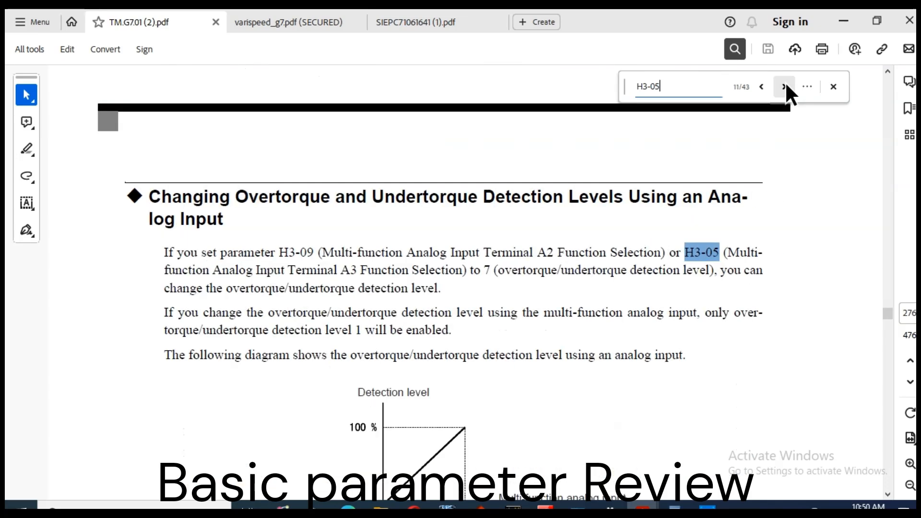
pyautogui.click(782, 86)
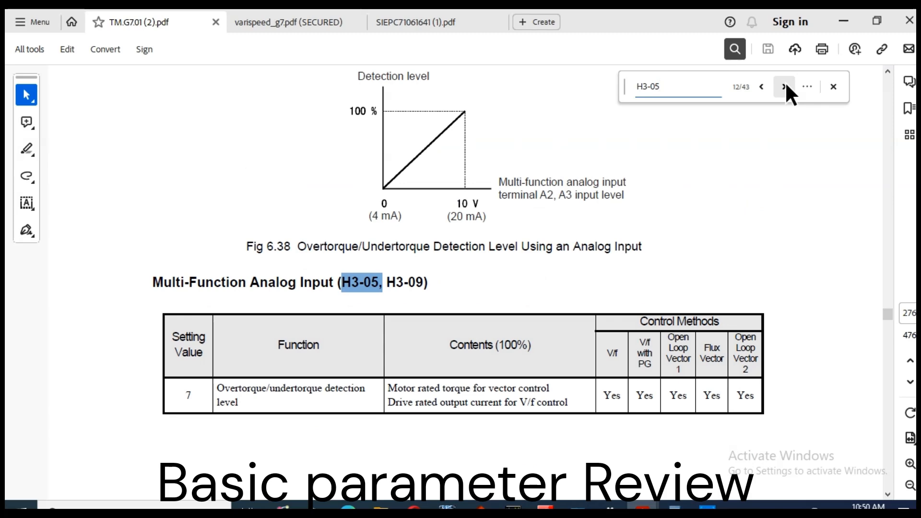
pyautogui.click(791, 87)
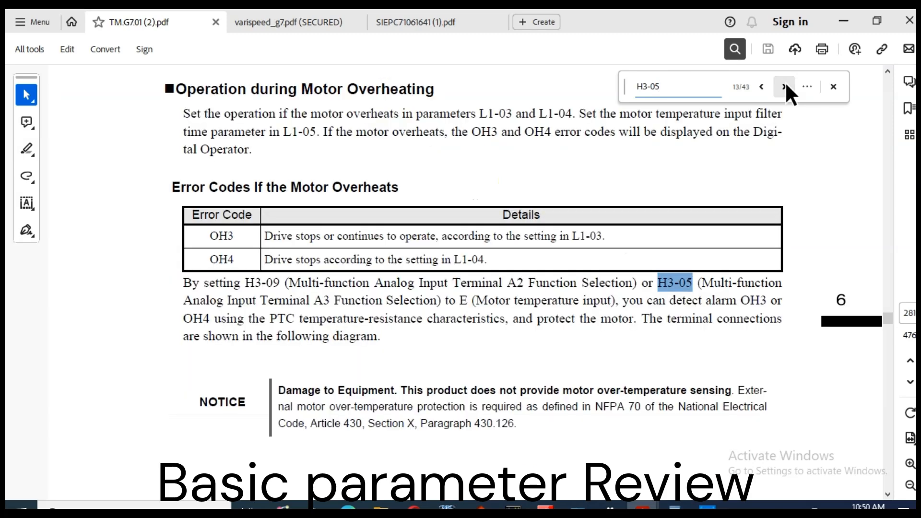
pyautogui.click(785, 87)
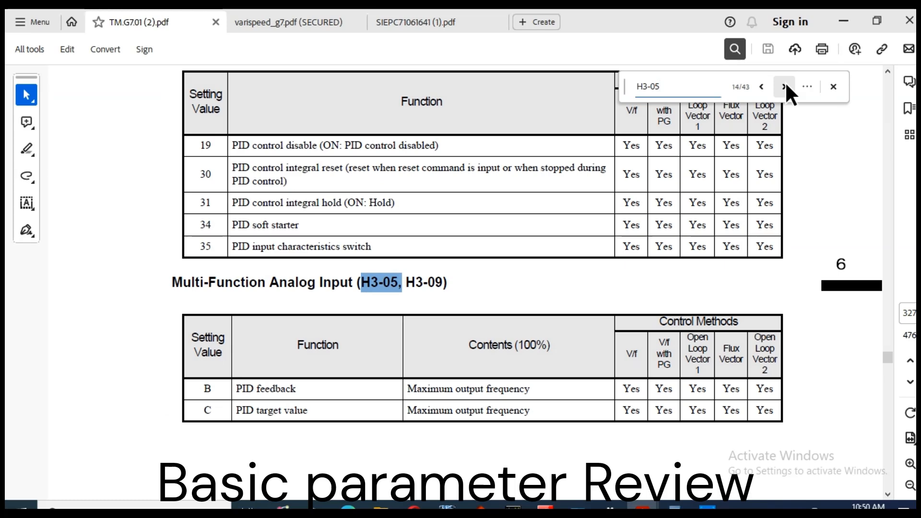
pyautogui.click(785, 86)
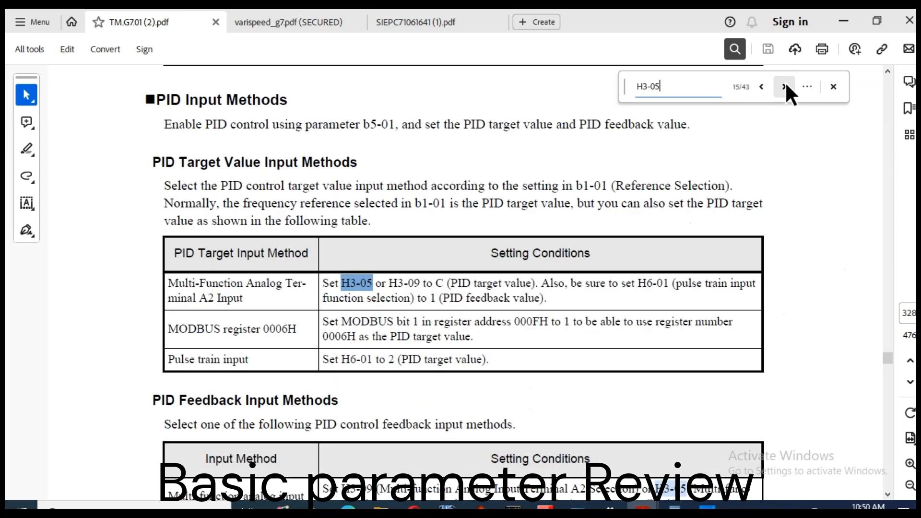
pyautogui.click(786, 86)
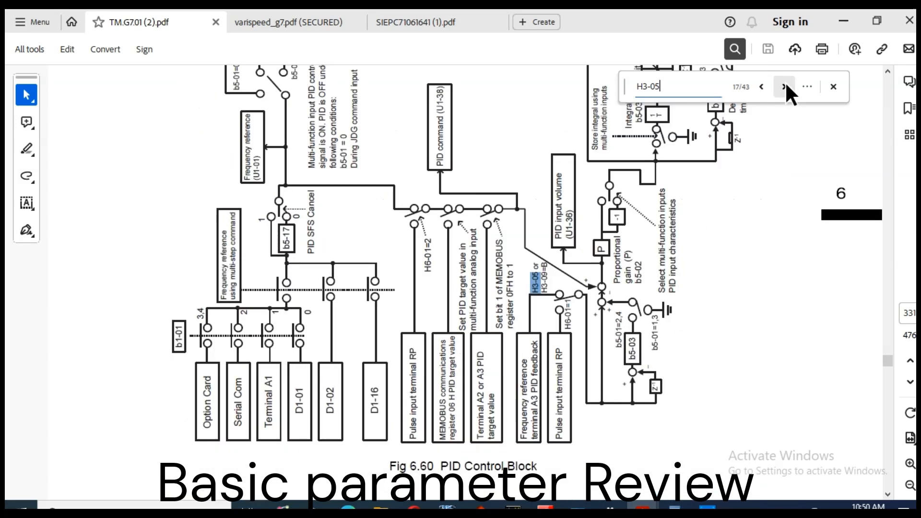
pyautogui.click(780, 86)
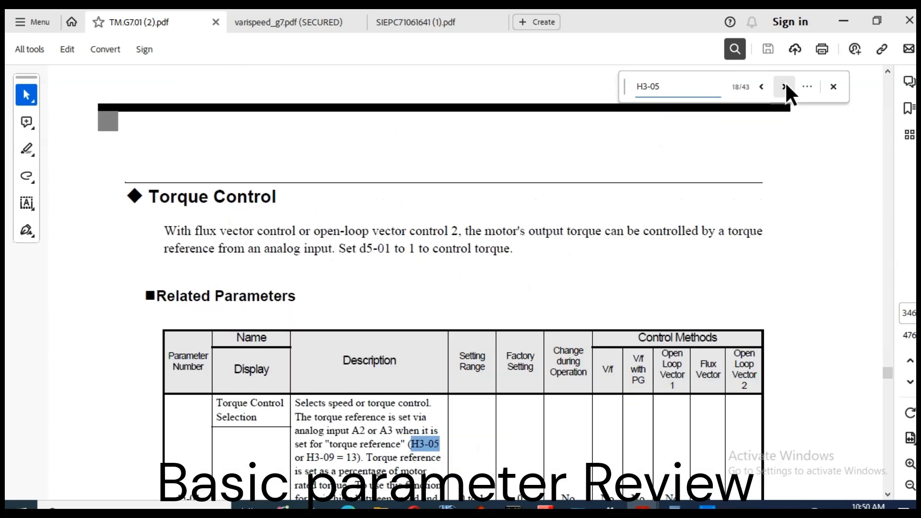
pyautogui.click(775, 87)
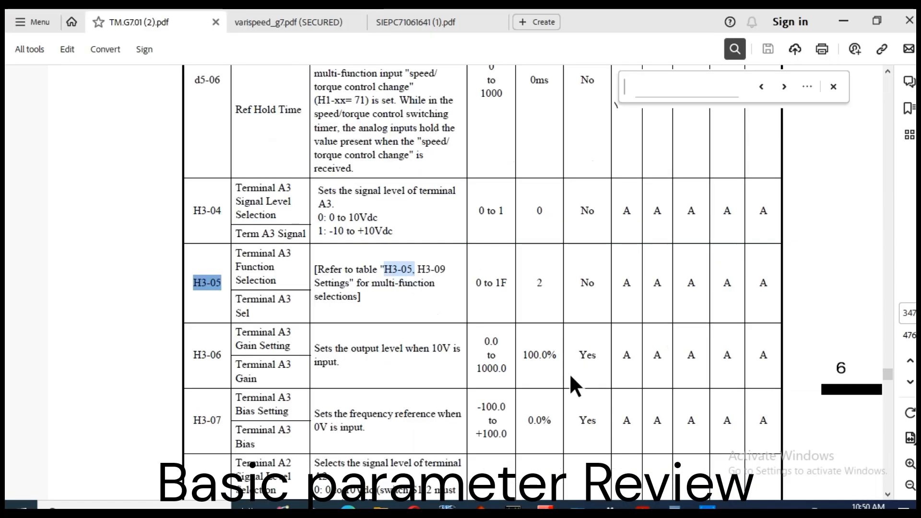
# Search the varispeed_g7 manual for H3-05, reaching the H3-05/H3-09 Settings table
pyautogui.click(288, 22)
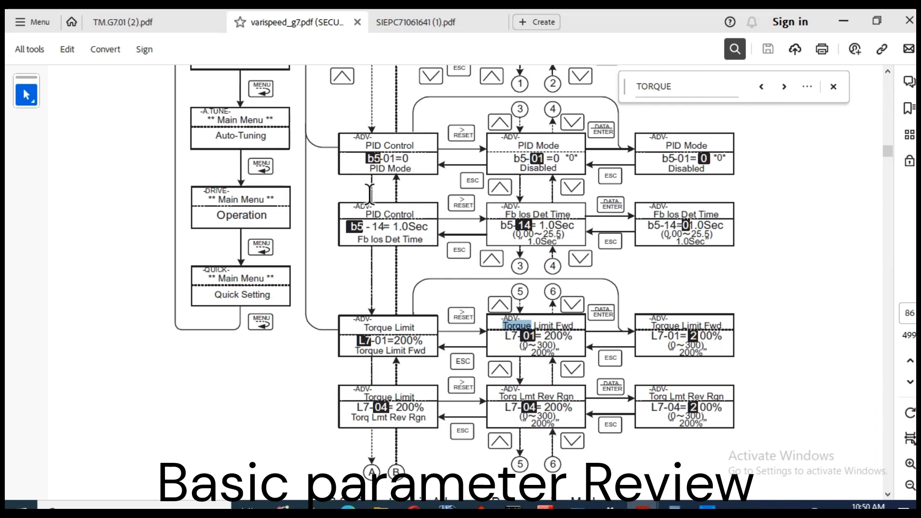
pyautogui.write('H3-05')
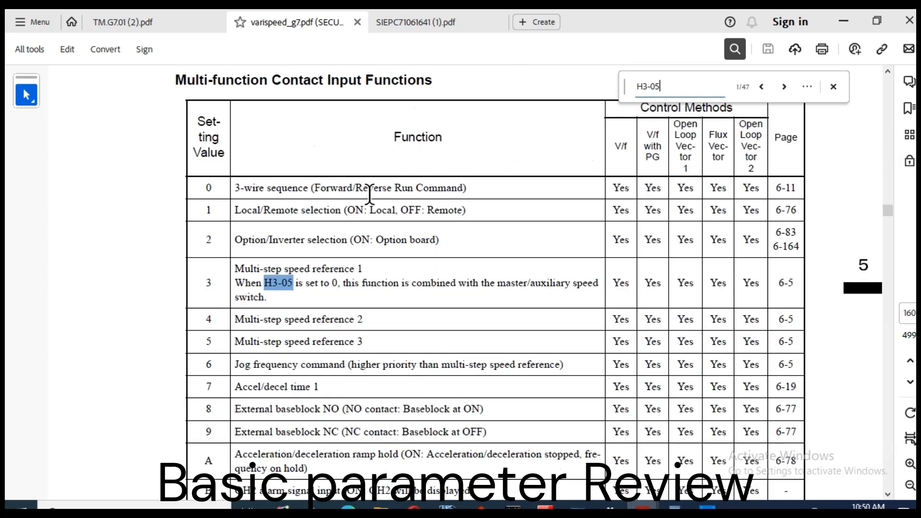
pyautogui.click(781, 86)
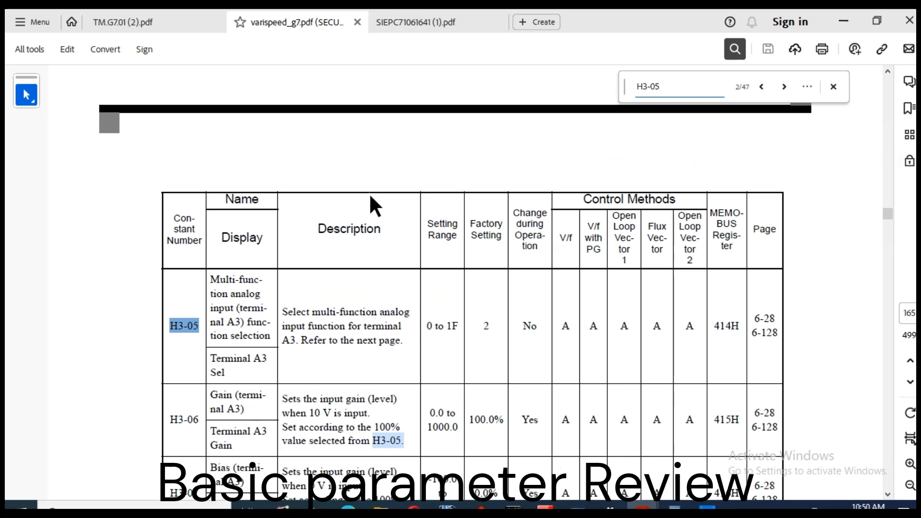
pyautogui.click(796, 87)
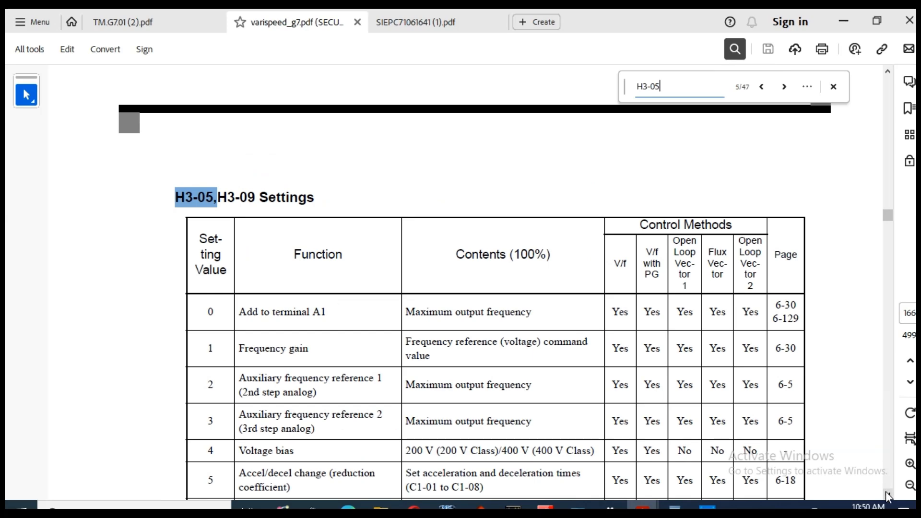
# Scroll down to view the H3-05/H3-09 setting values and their functions
pyautogui.scroll(-3)
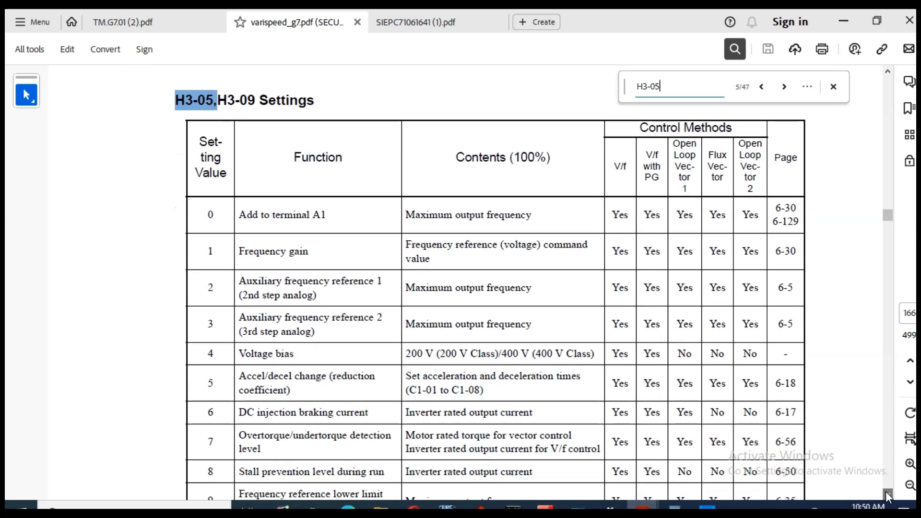
pyautogui.scroll(-3)
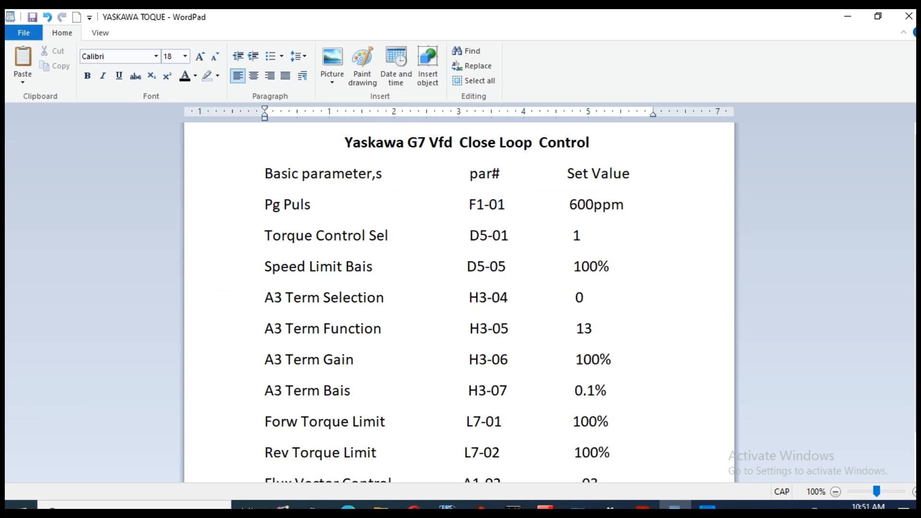
pyautogui.click(624, 204)
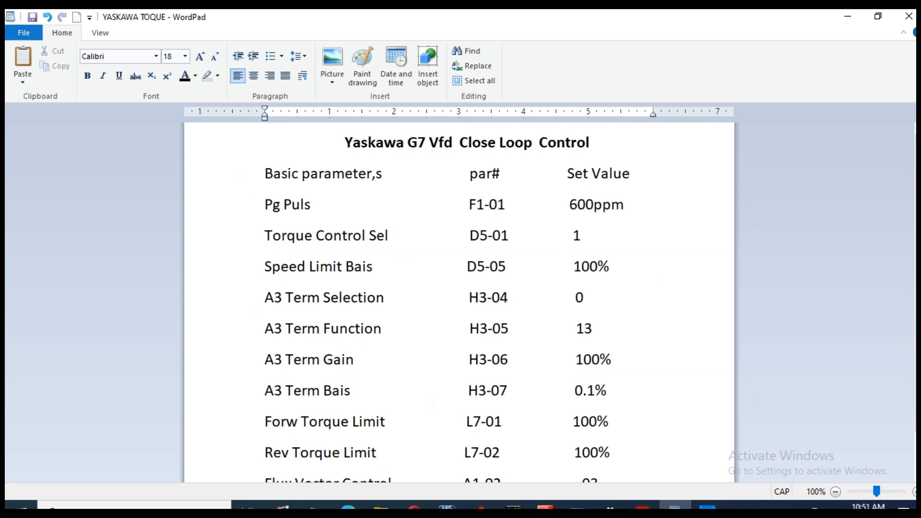
pyautogui.click(625, 204)
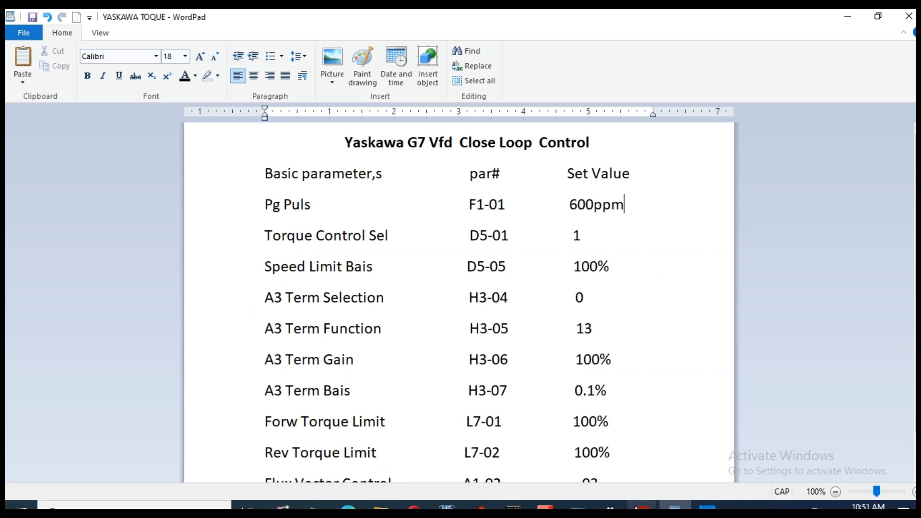